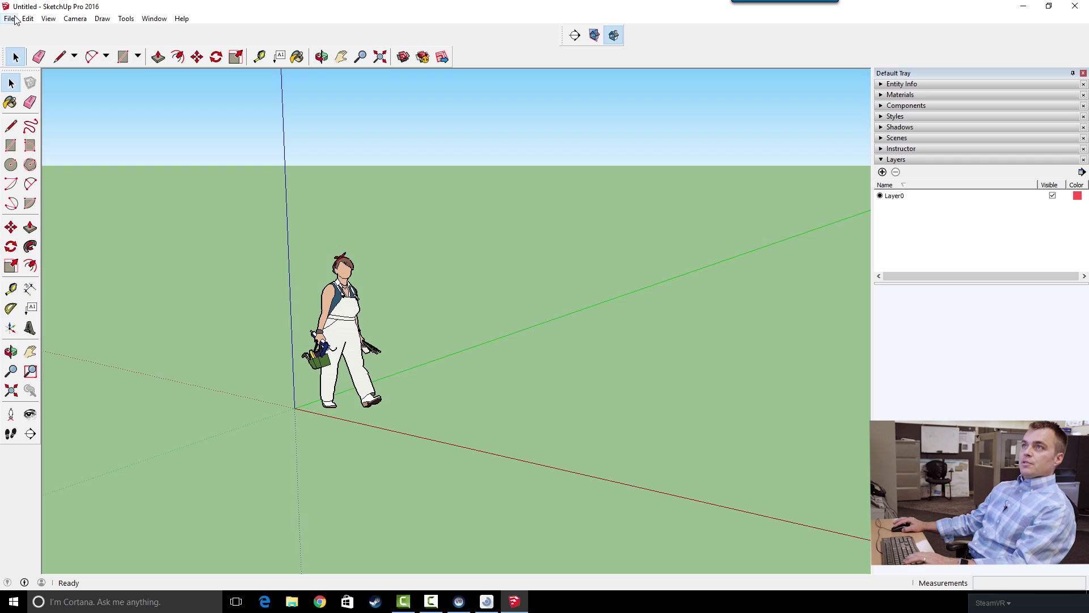
Search the 3D Warehouse for 'target field' models, returning 74 stadium results.
left_click(9, 18)
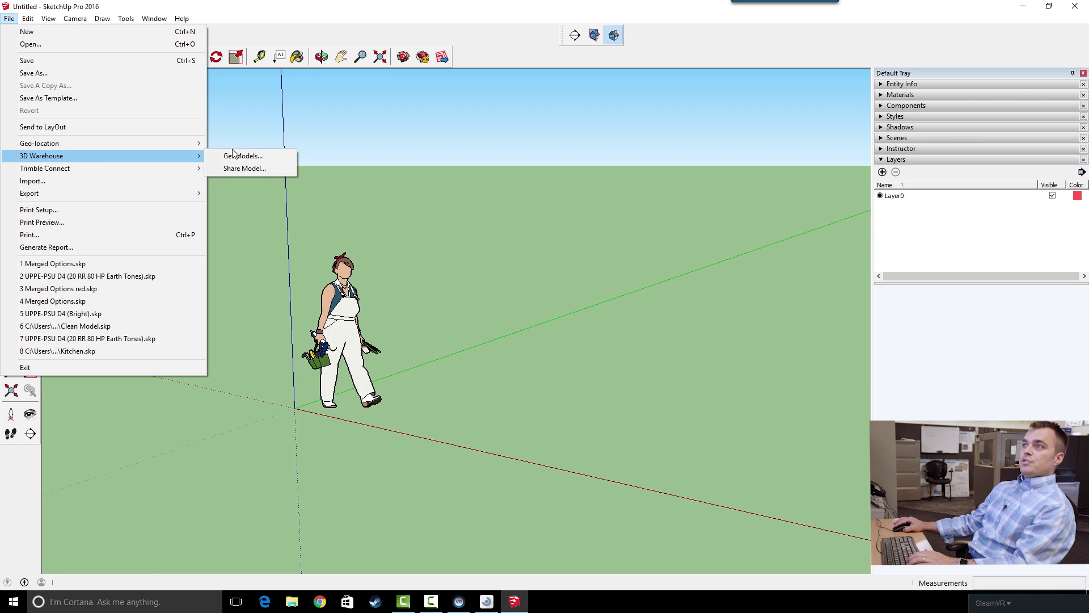
left_click(243, 155)
type("target t")
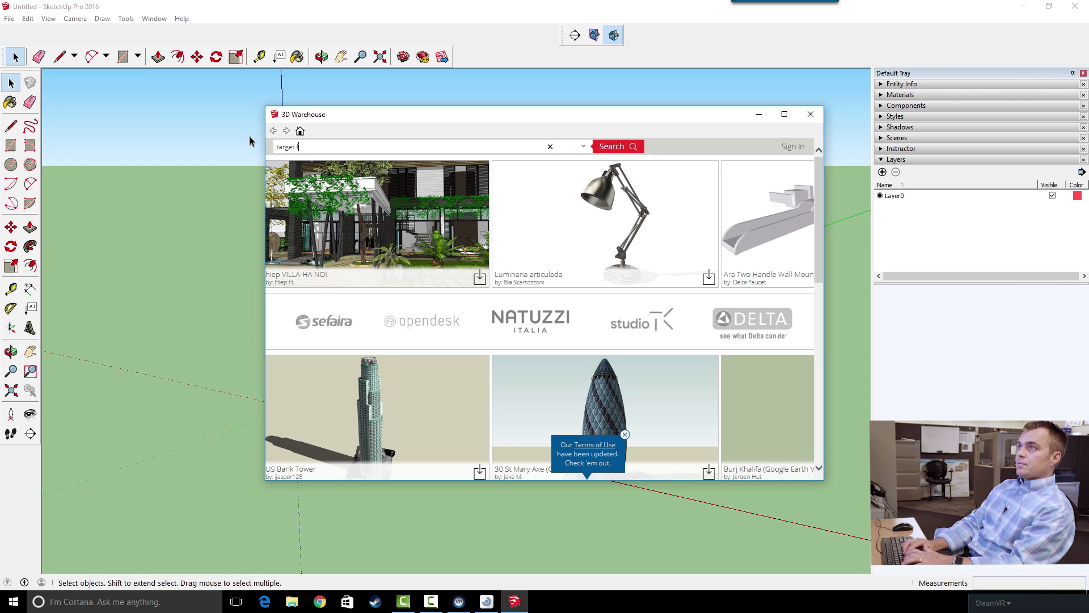
left_click(616, 147)
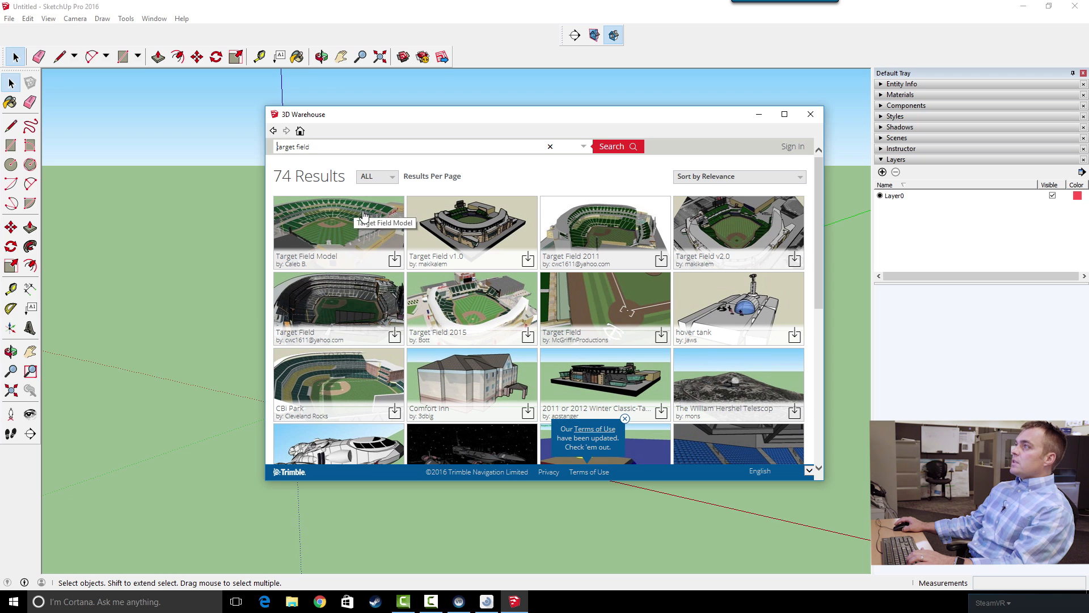
mouse_move(527, 261)
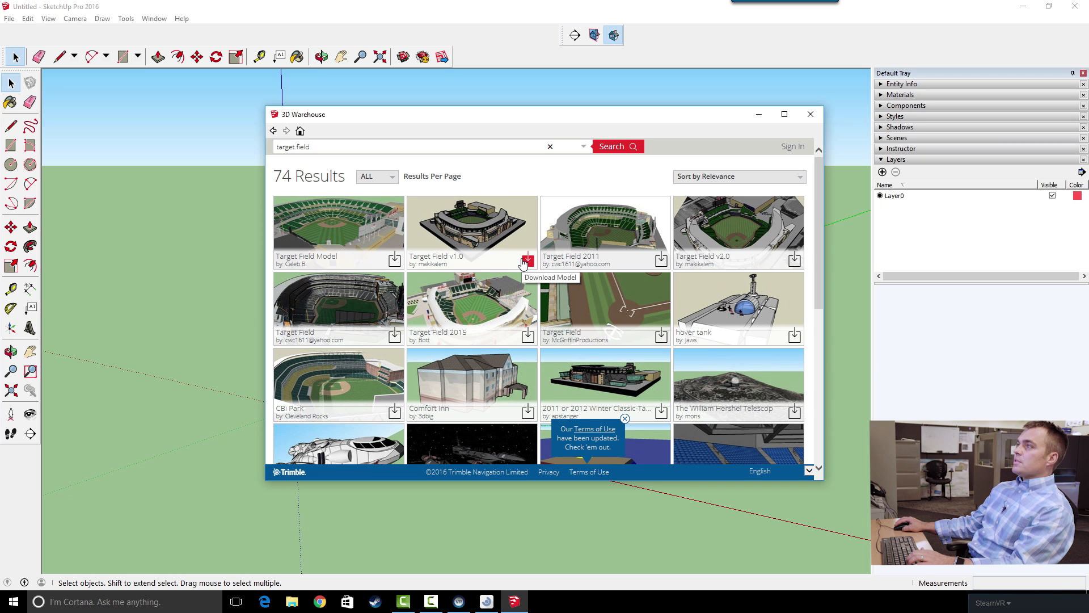
mouse_move(531, 340)
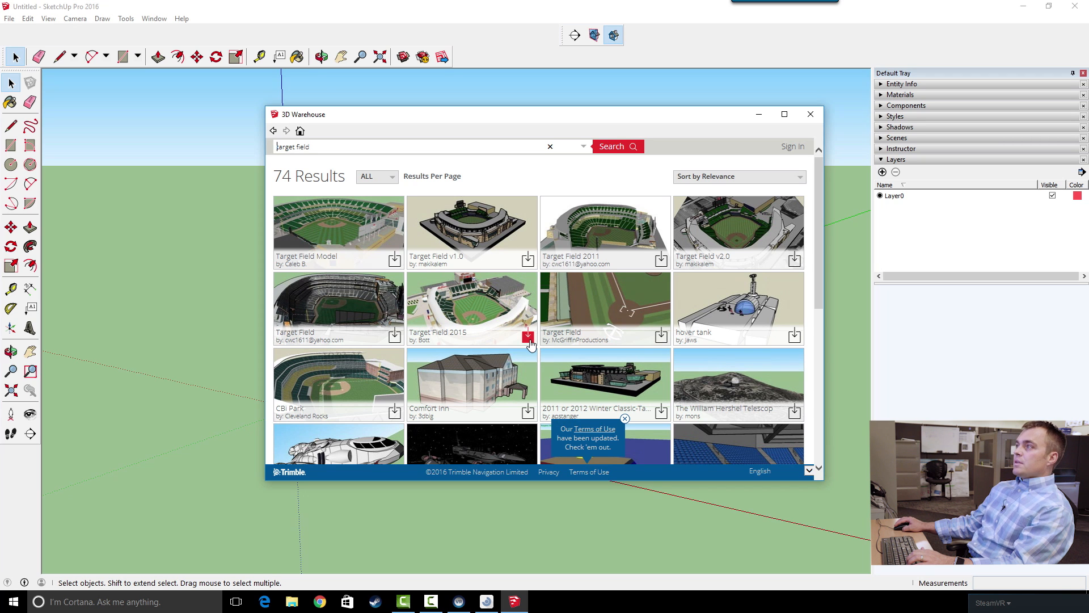
Download the Target Field 2015 stadium model into the scene.
left_click(528, 337)
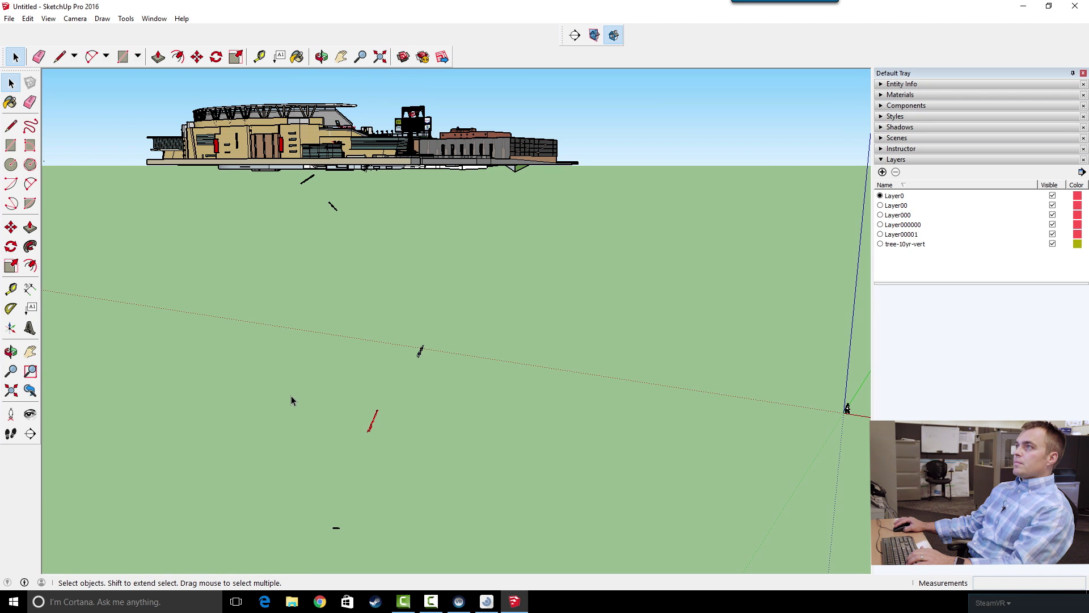
mouse_move(303, 356)
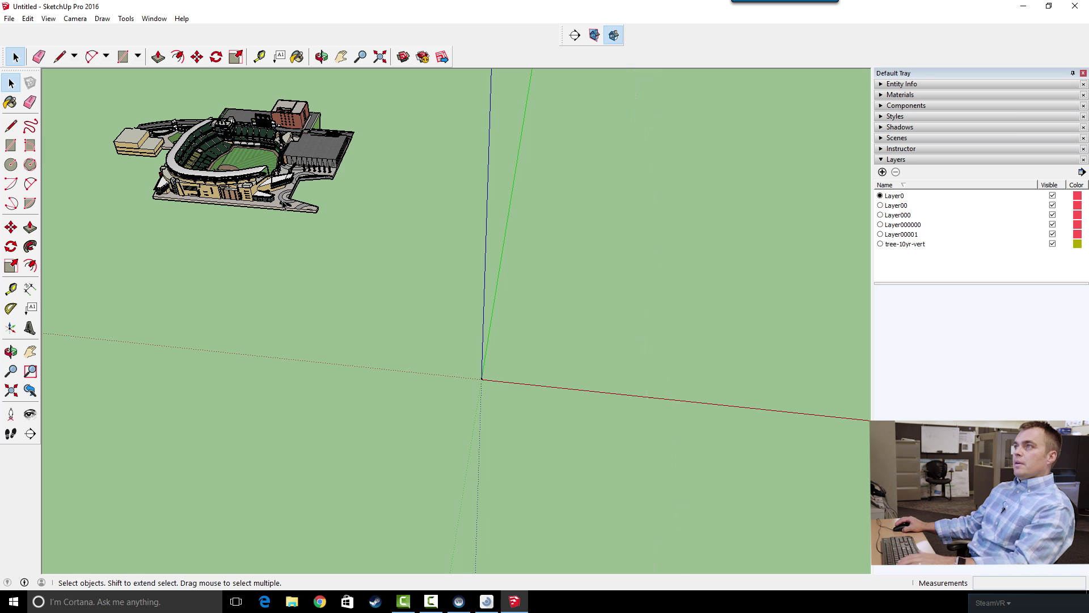
Move the Target Field stadium onto the model origin with the Move tool.
left_click(197, 56)
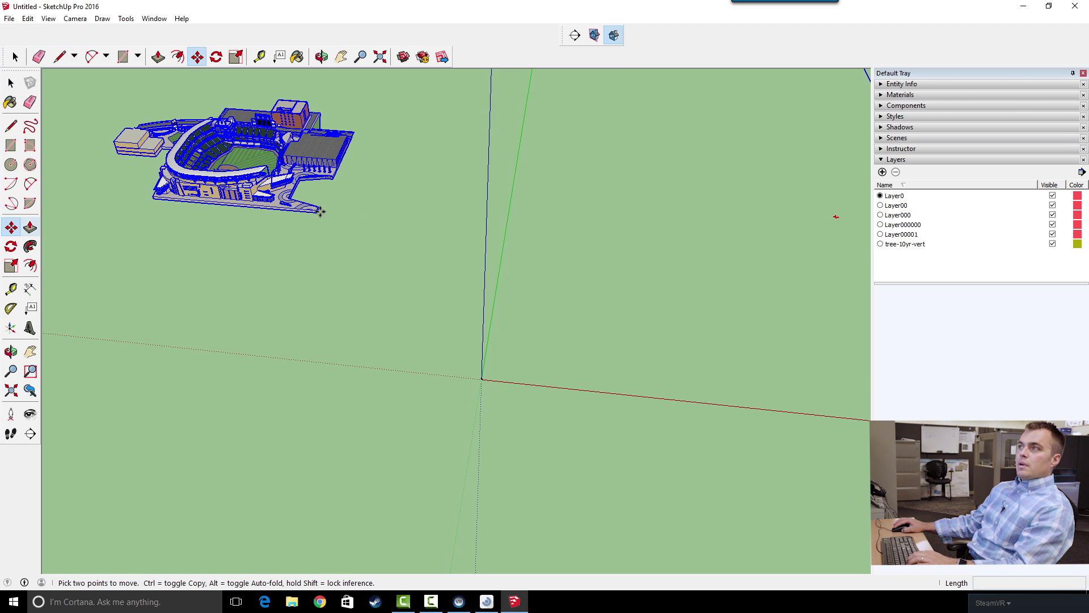
left_click_drag(320, 210, 498, 405)
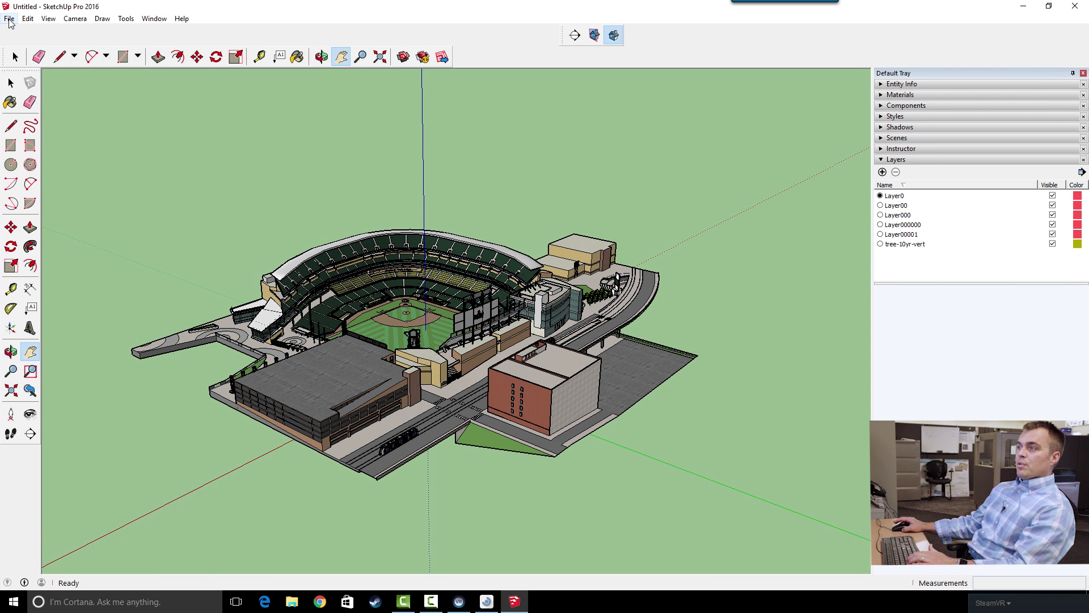
Save the model as Target Field.skp on the desktop, declining the suggested folder.
left_click(9, 19)
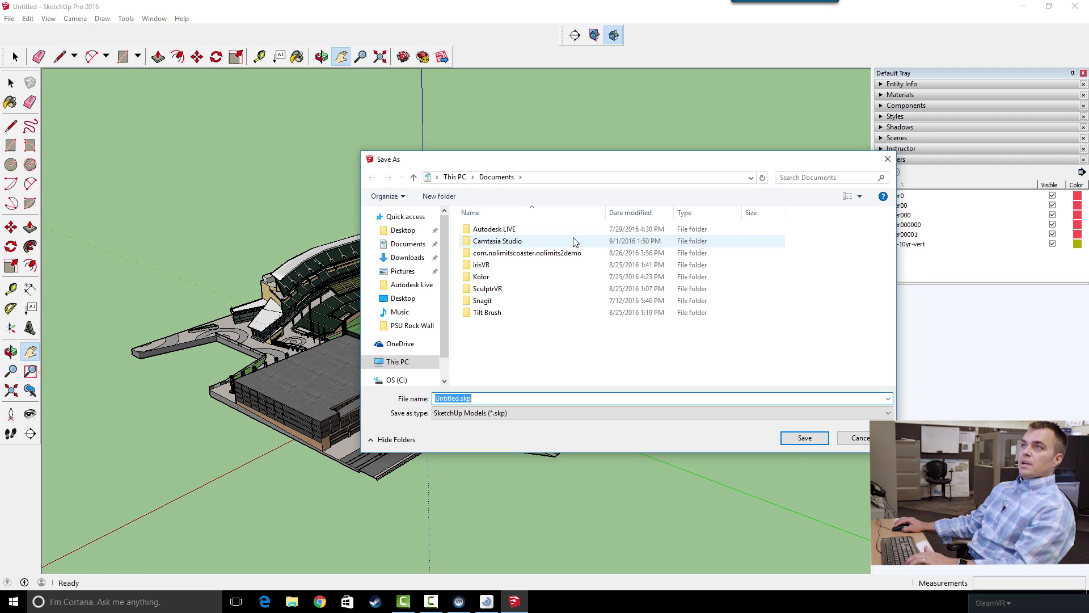
left_click(402, 230)
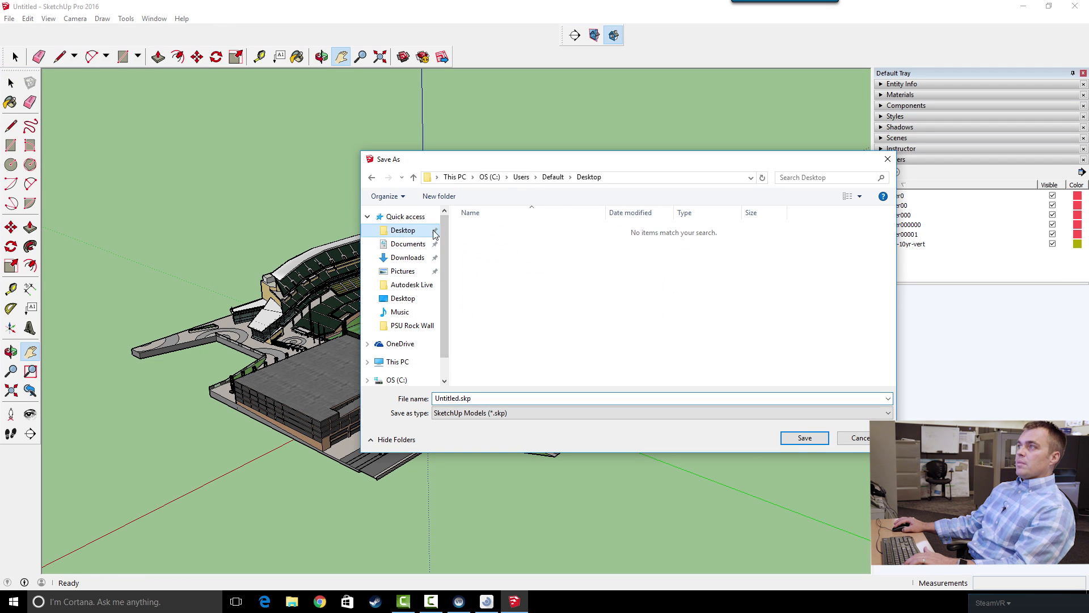
type("T")
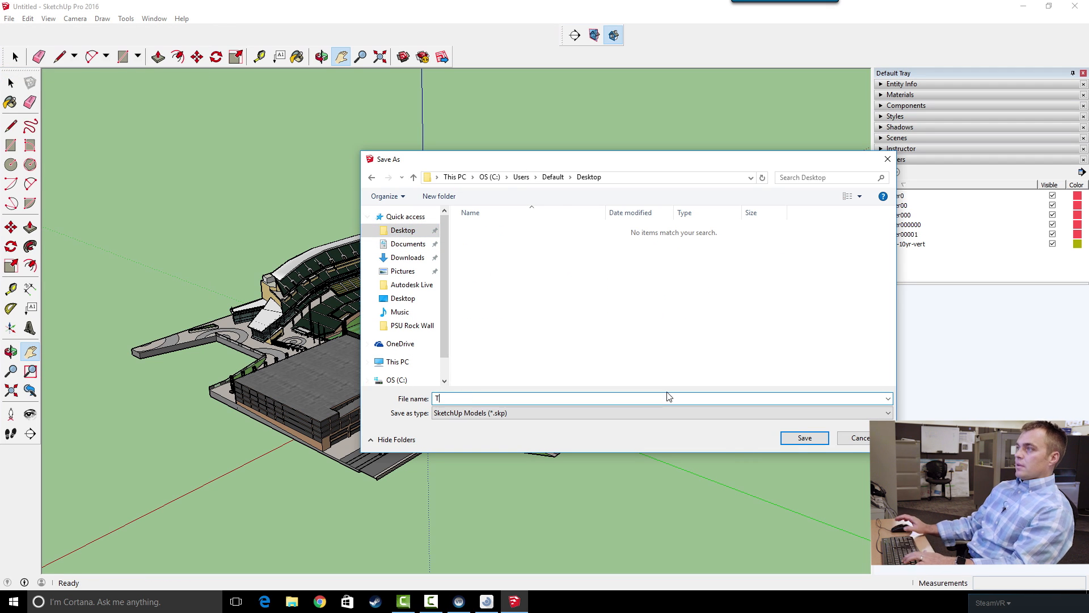
left_click(803, 438)
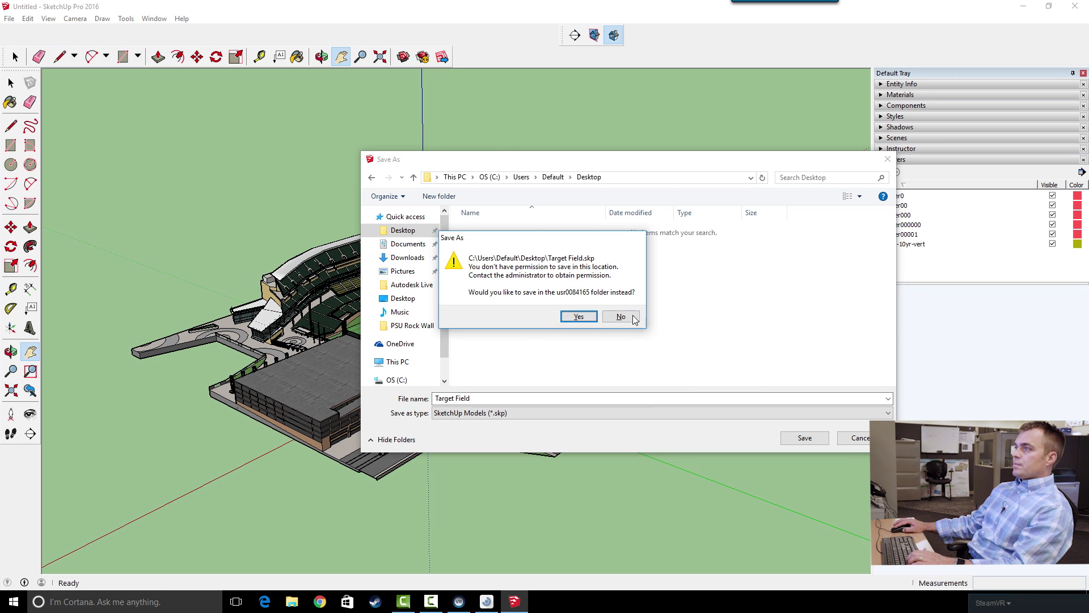
left_click(619, 317)
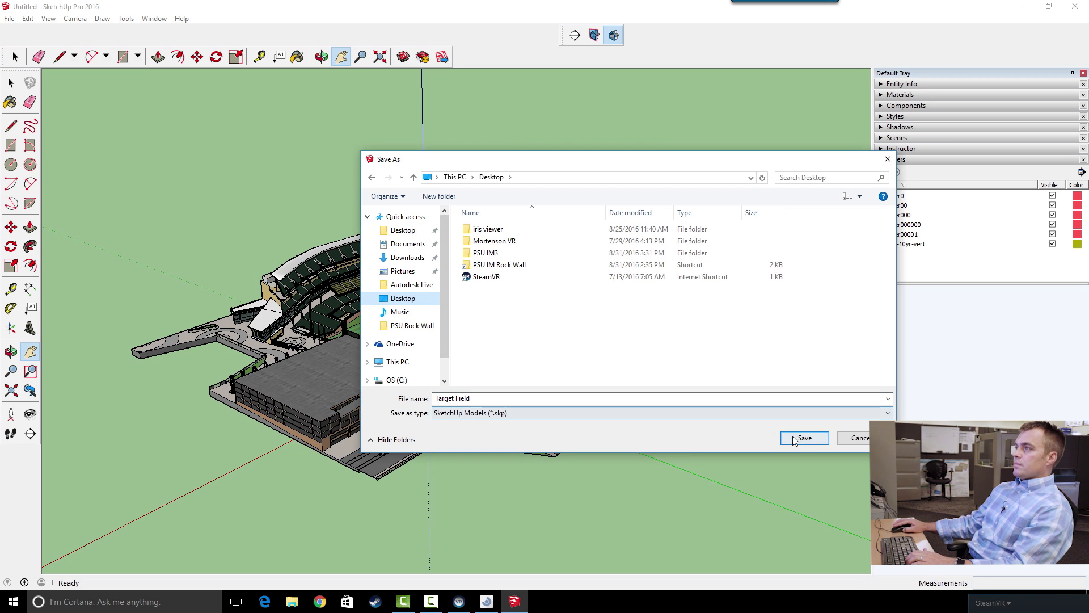
left_click(803, 437)
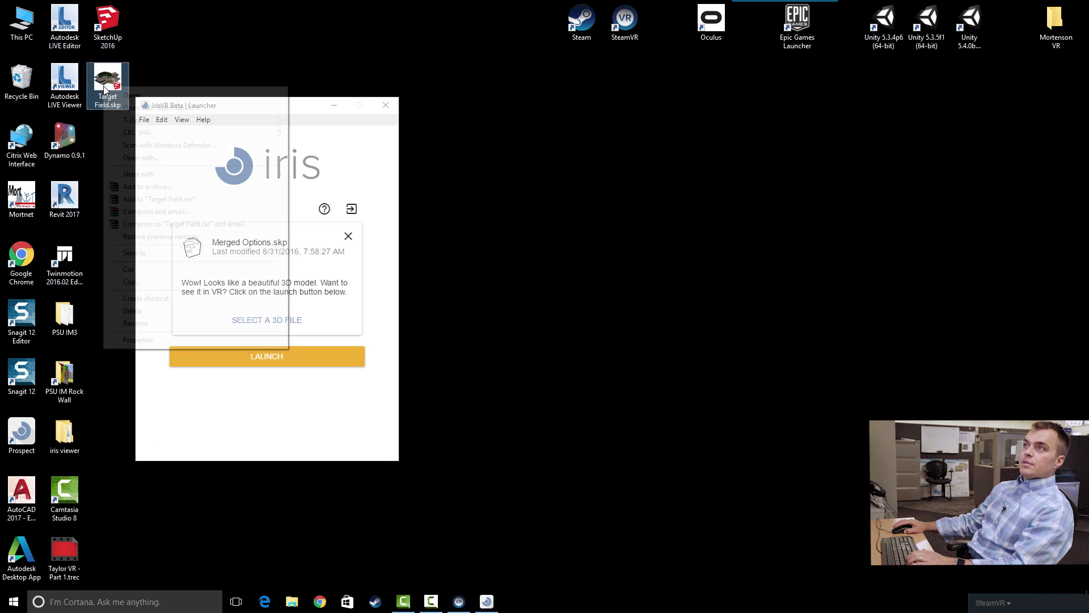
Open and close the Properties of Target Field.skp on the desktop.
left_click(139, 340)
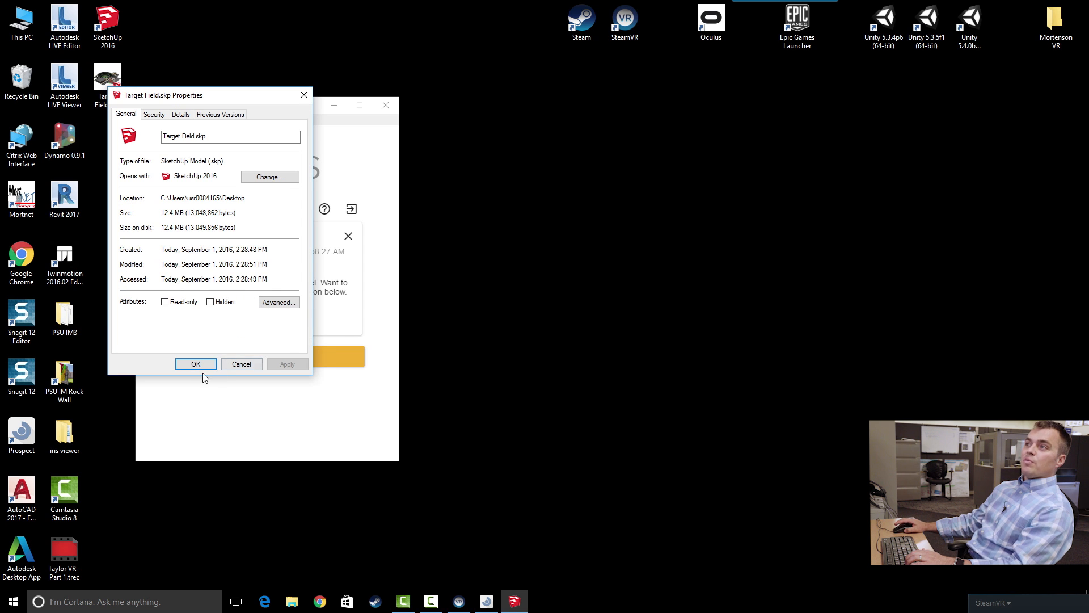
left_click(195, 365)
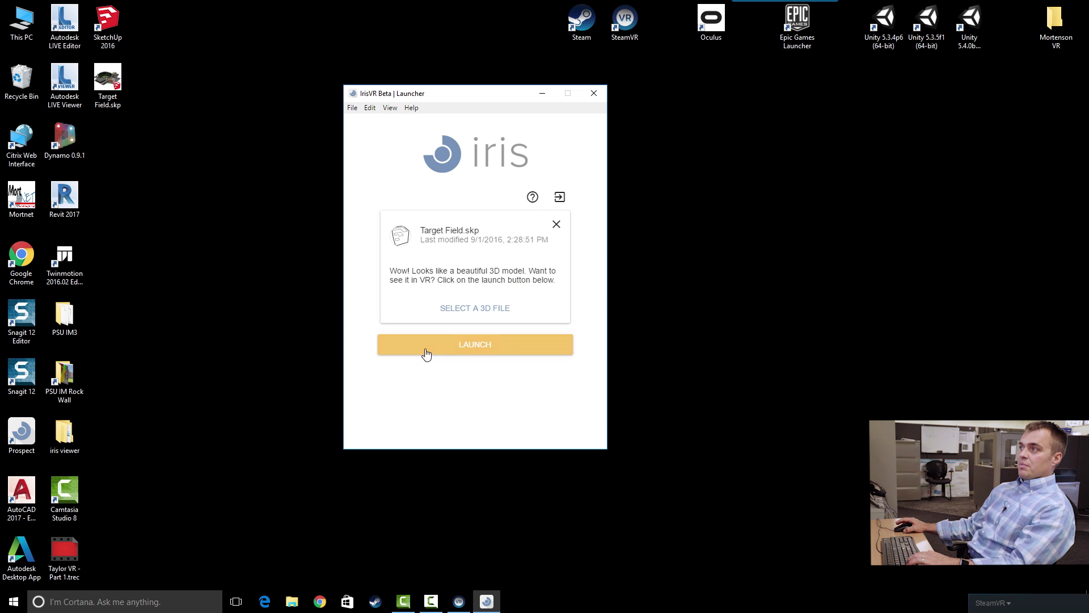
Launch Target Field.skp from the IrisVR launcher into the VR viewer.
left_click(474, 344)
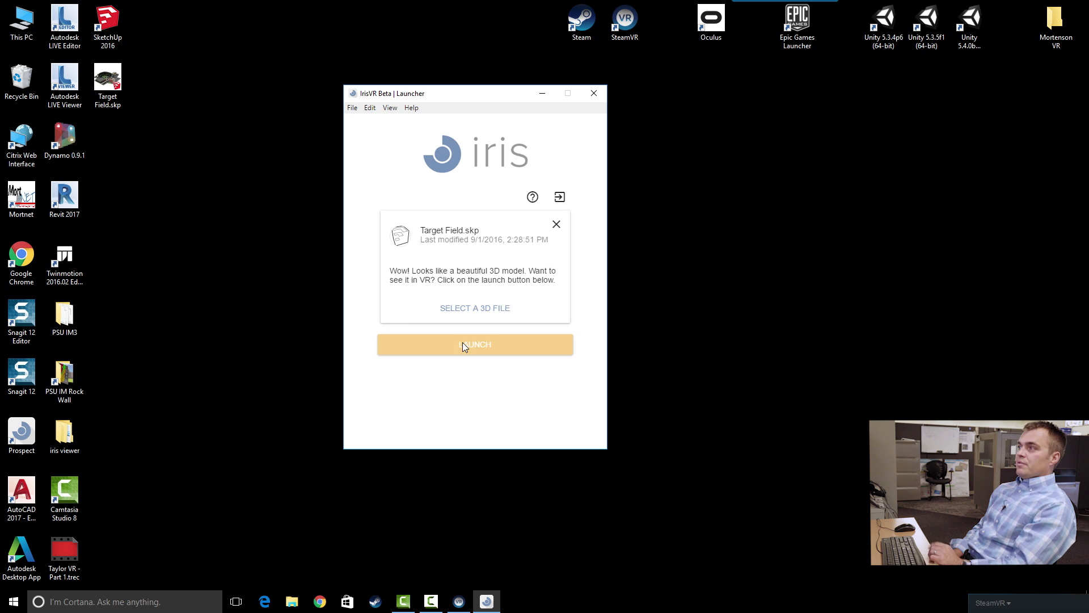
left_click(476, 344)
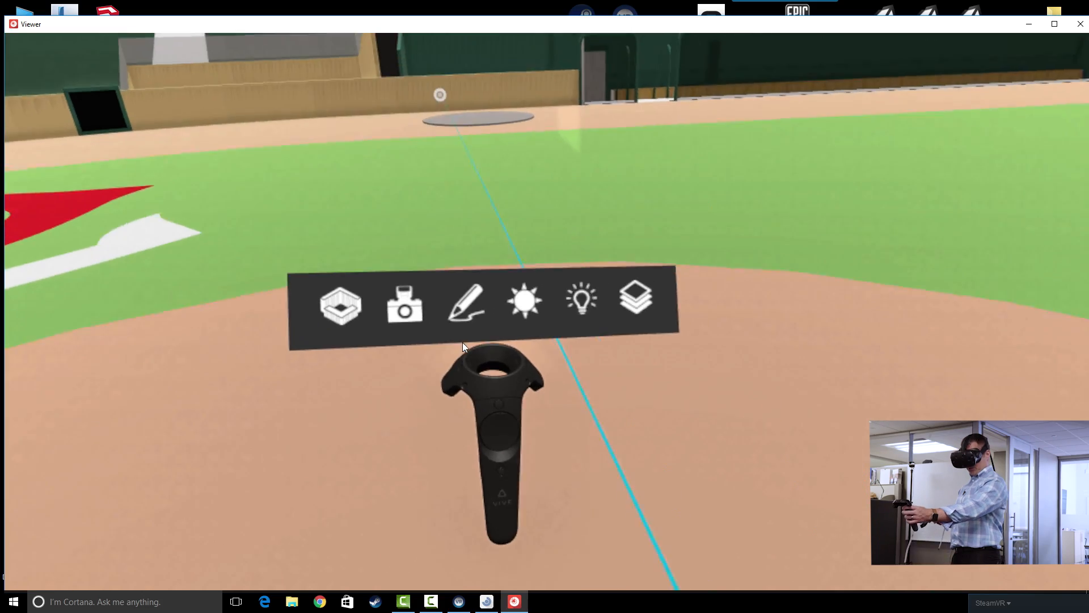
Show the sun panel with shadows on, set to September 2016 at 02:55.
left_click(523, 301)
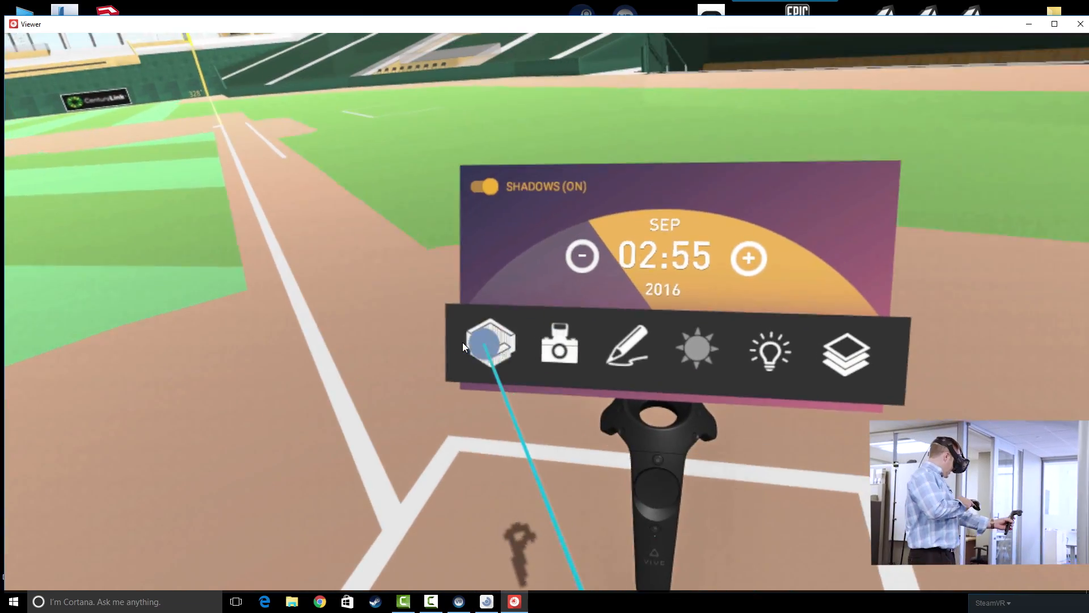
Capture a snapshot of the current ballpark view into the first photo slot.
left_click(489, 345)
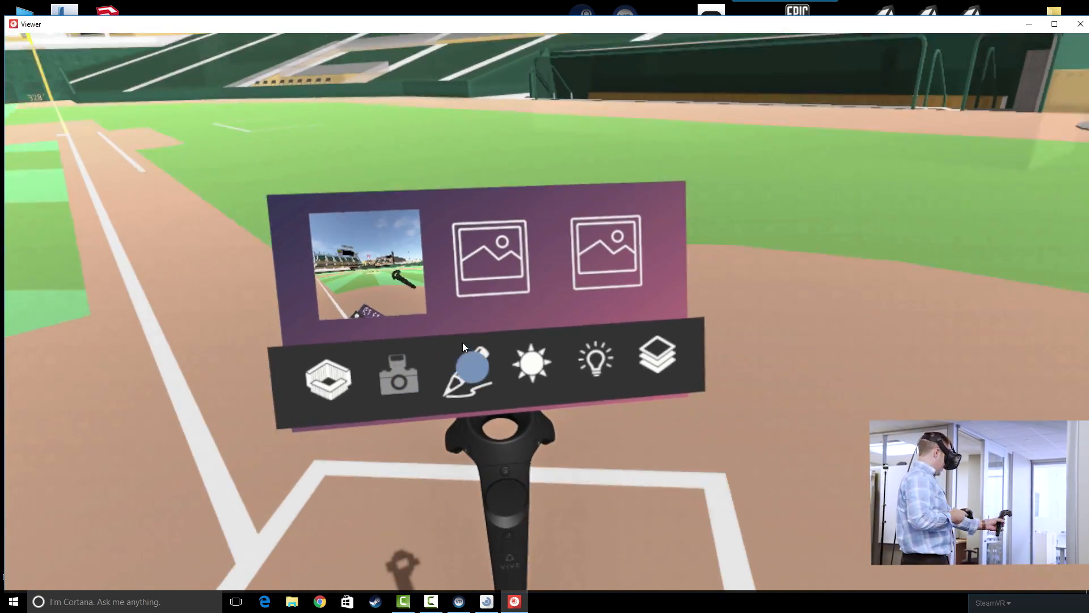
left_click(467, 372)
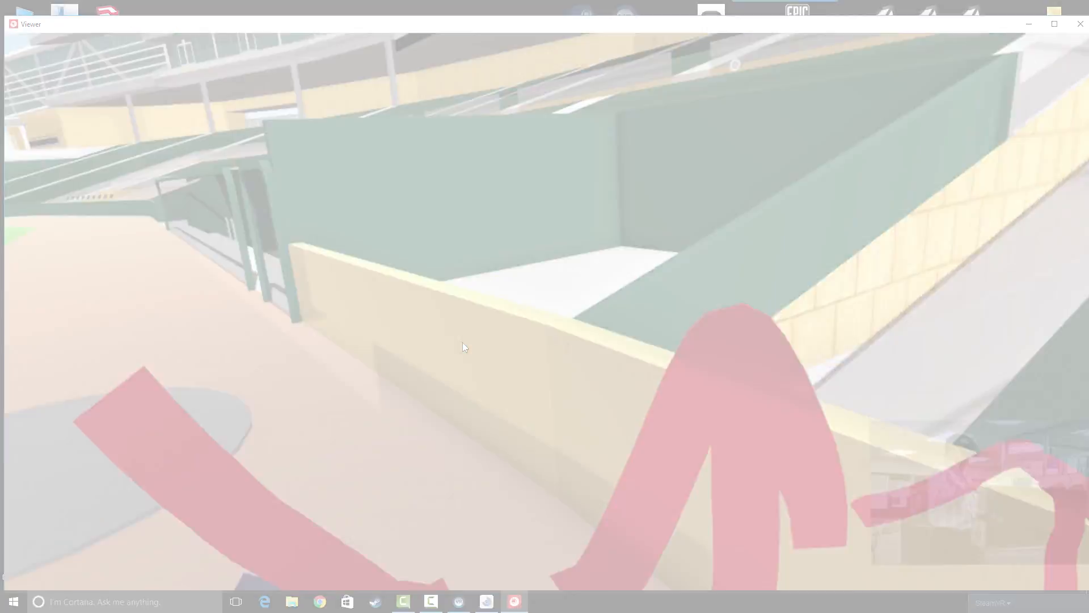
Exit the stadium walkthrough back to the IrisVR launcher.
left_click(1080, 24)
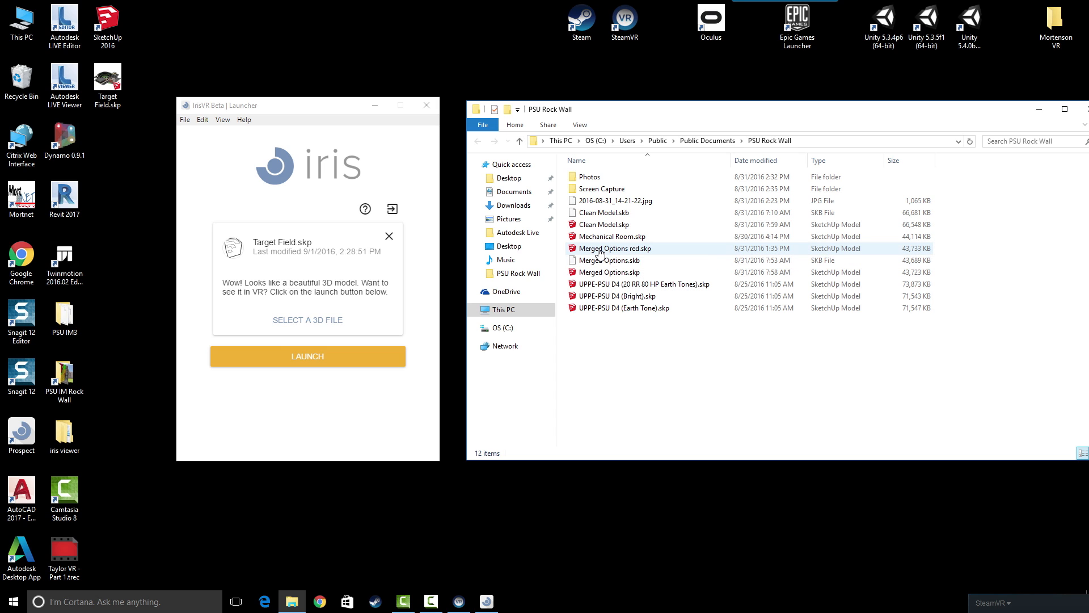
mouse_move(613, 248)
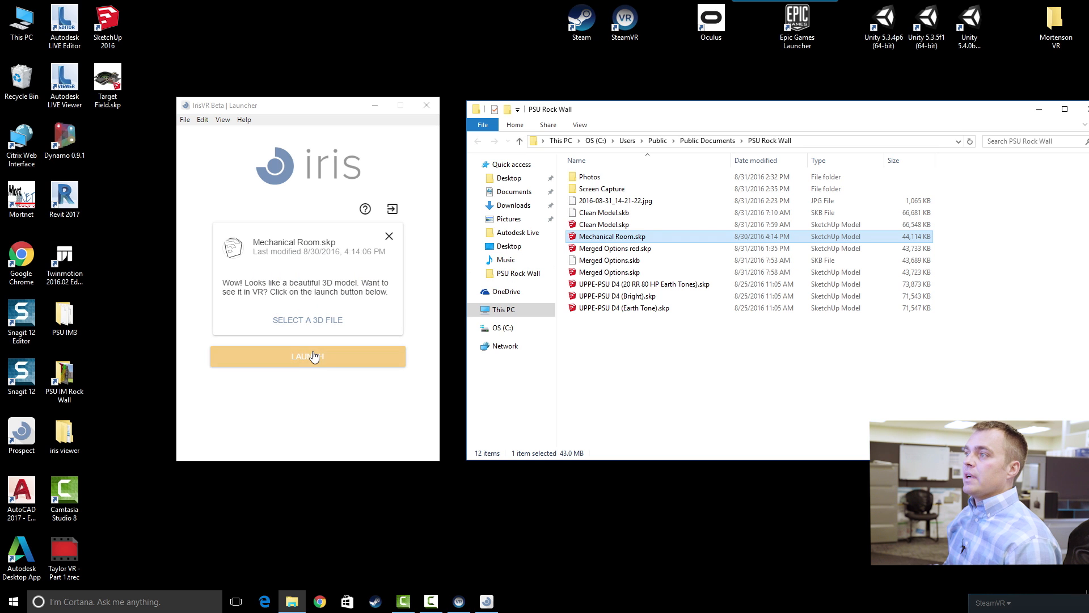
Load Mechanical Room.skp from the PSU Rock Wall folder into the launcher.
left_click(307, 356)
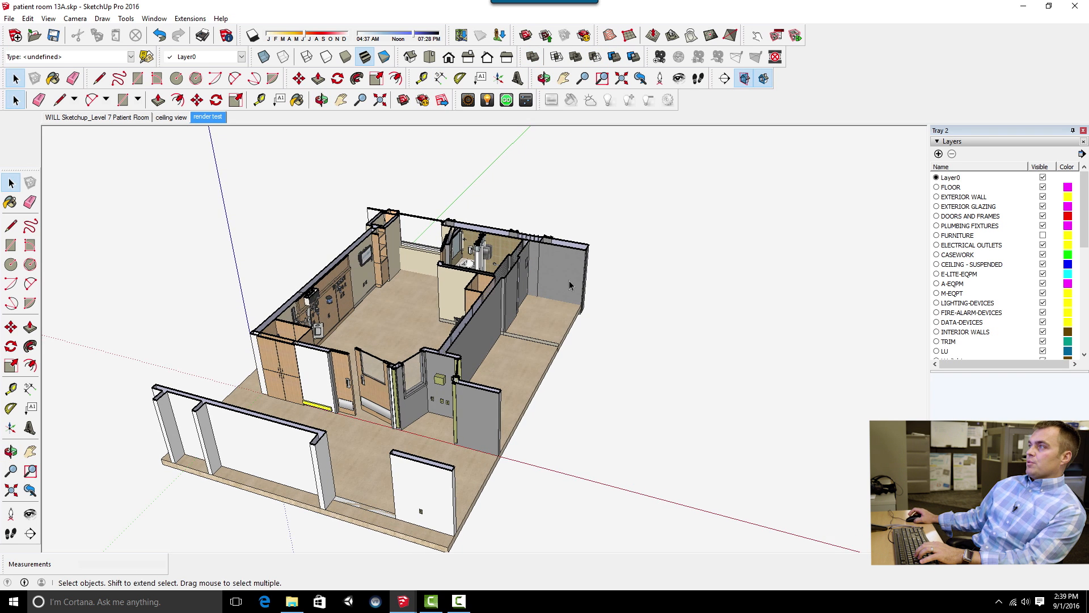
Orbit around the patient room and hide section cuts so the ceiling shows.
left_click_drag(569, 285, 478, 314)
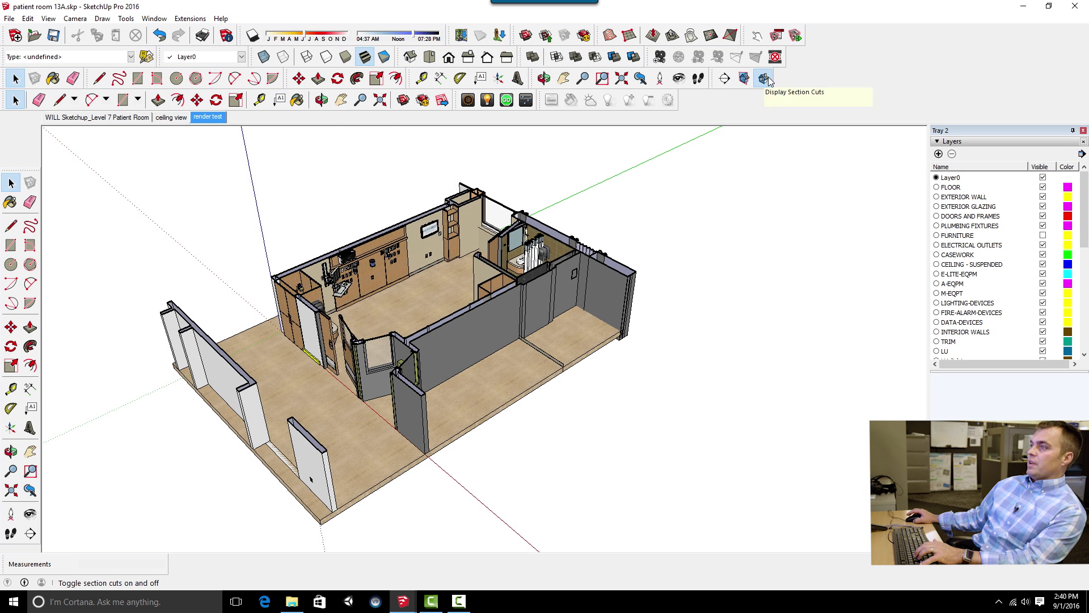
left_click(764, 78)
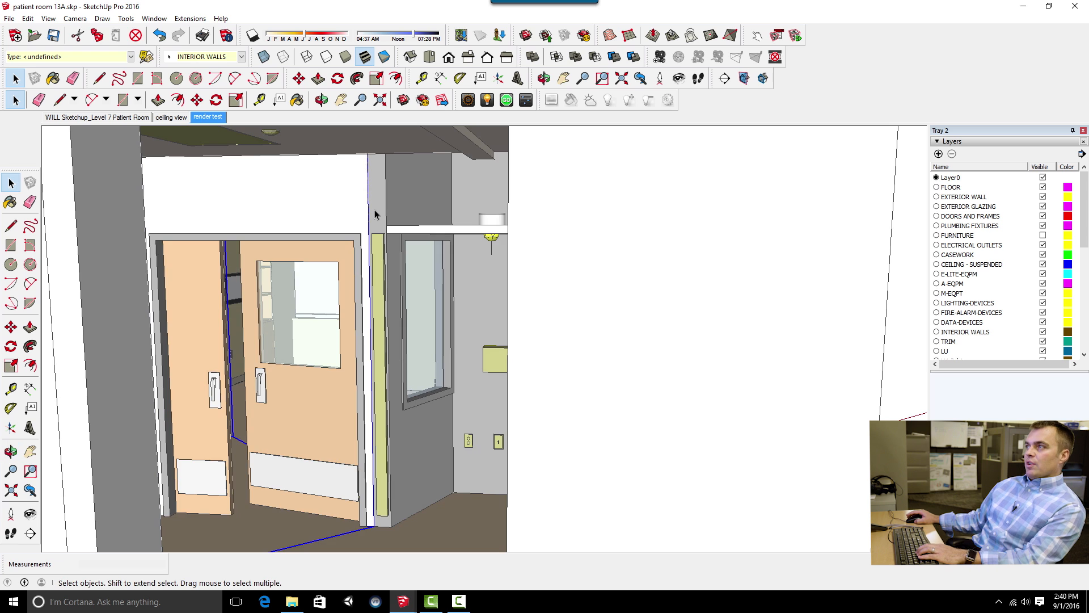
Single out the suspended-ceiling group above the entry doors via its context menu.
right_click(375, 214)
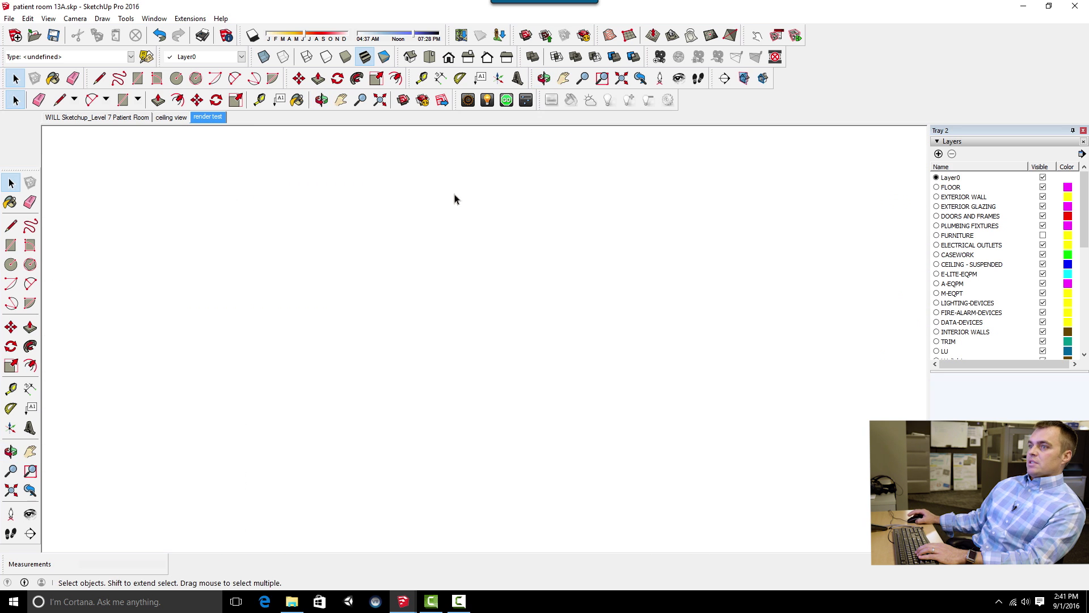
left_click(29, 453)
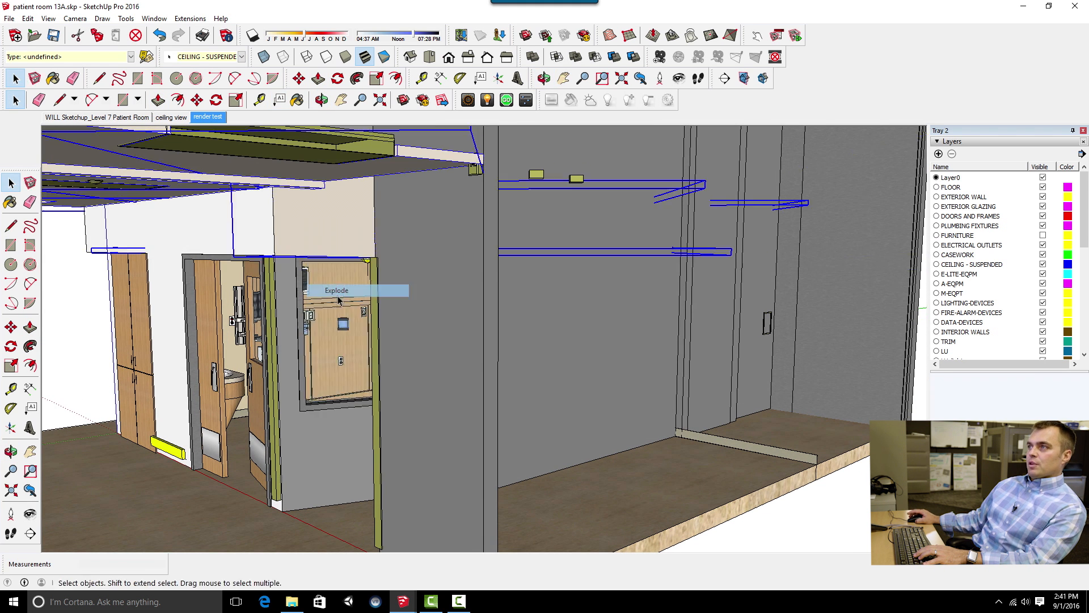
Explode the suspended ceiling group above the doorway.
right_click(340, 299)
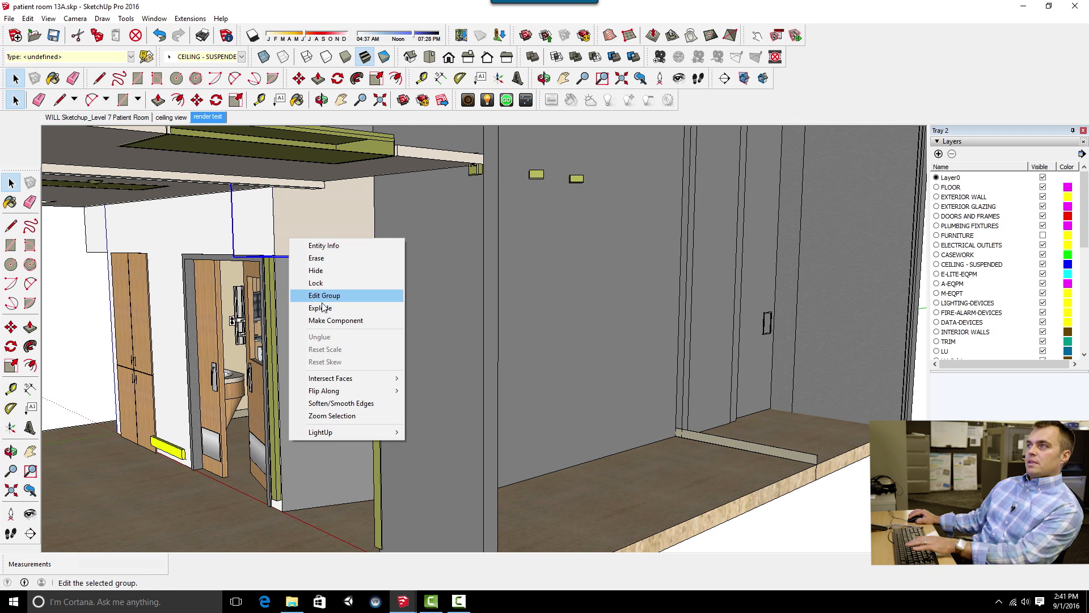
left_click(324, 295)
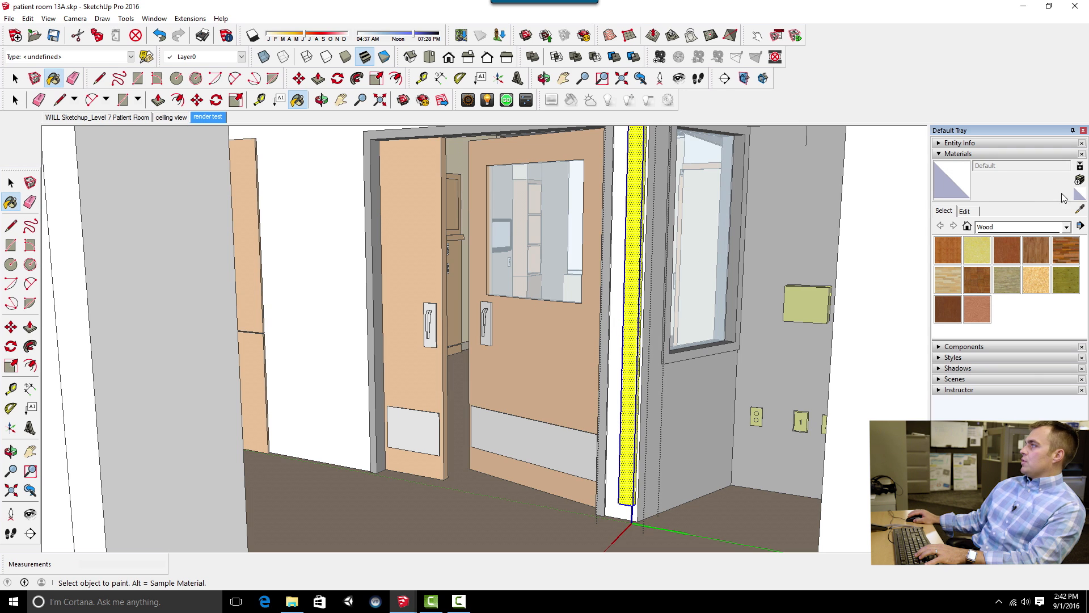
Sample the yellow strip's Material9 into the color editor, orbiting the room.
left_click(639, 281)
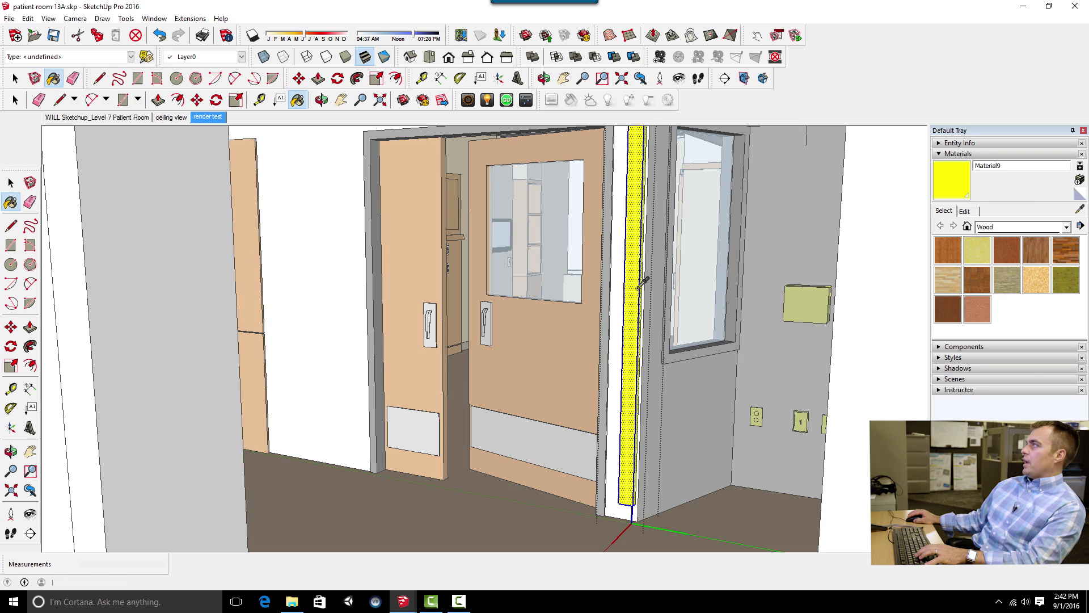
left_click(965, 211)
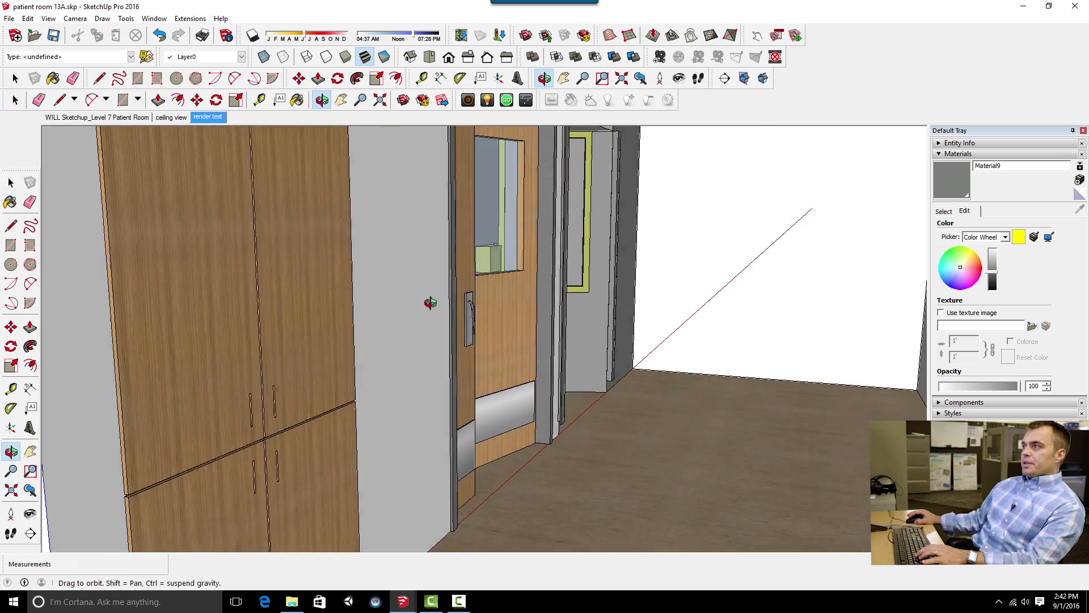
left_click_drag(430, 303, 618, 304)
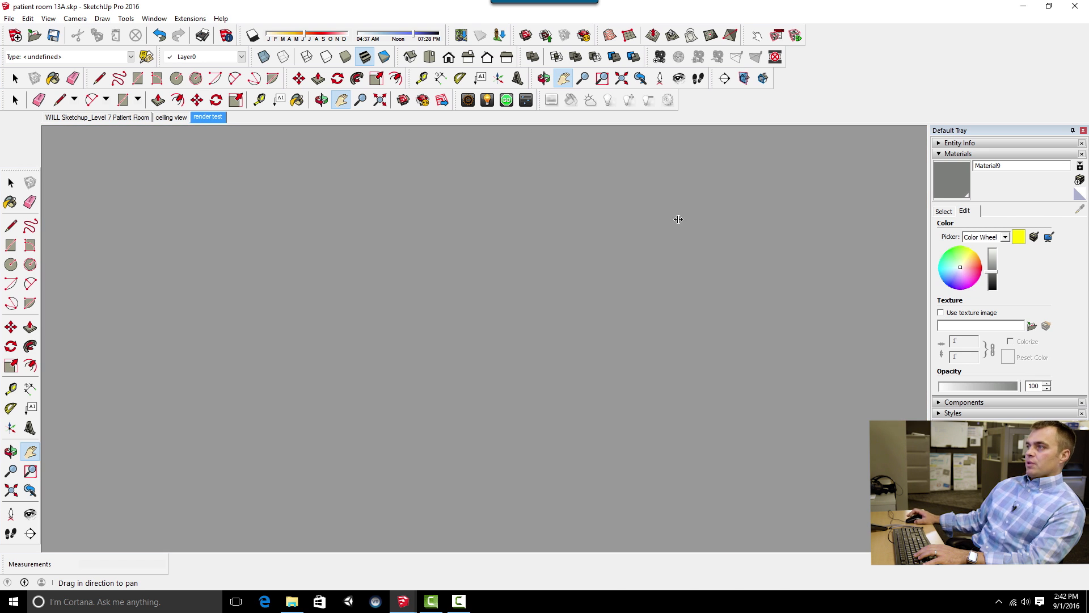
mouse_move(515, 325)
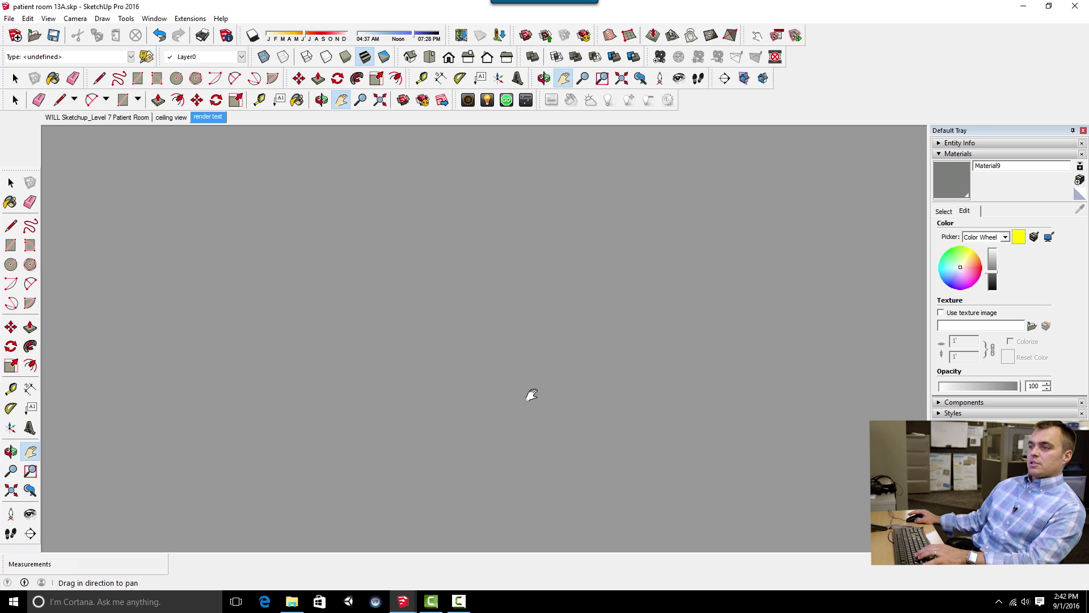
mouse_move(391, 434)
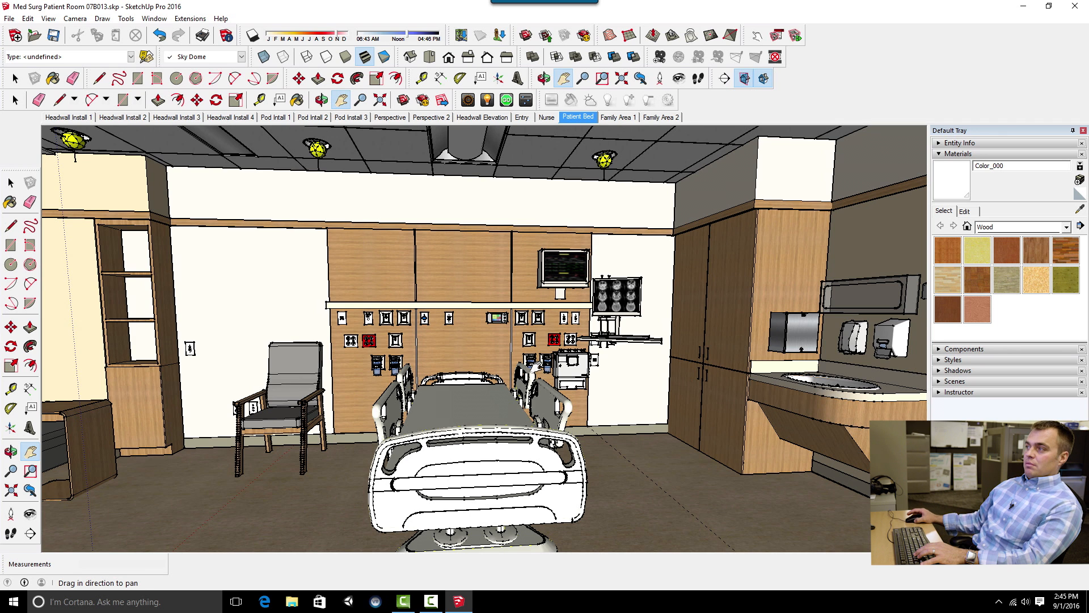
mouse_move(454, 175)
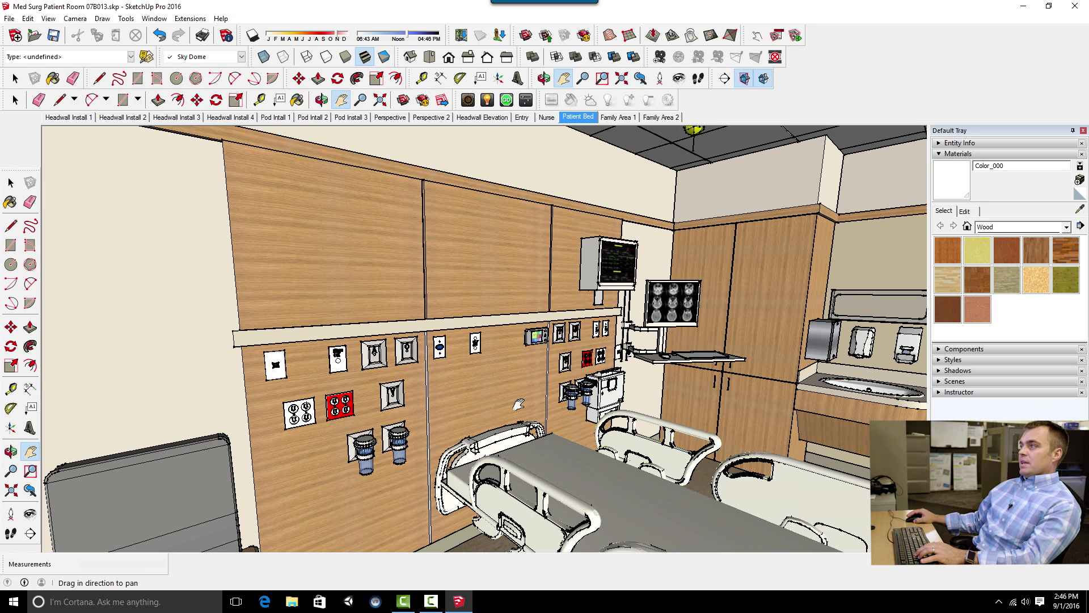
Pan to the headwall's imaging monitor arm and keyboard tray beside the bed.
left_click_drag(518, 404, 536, 250)
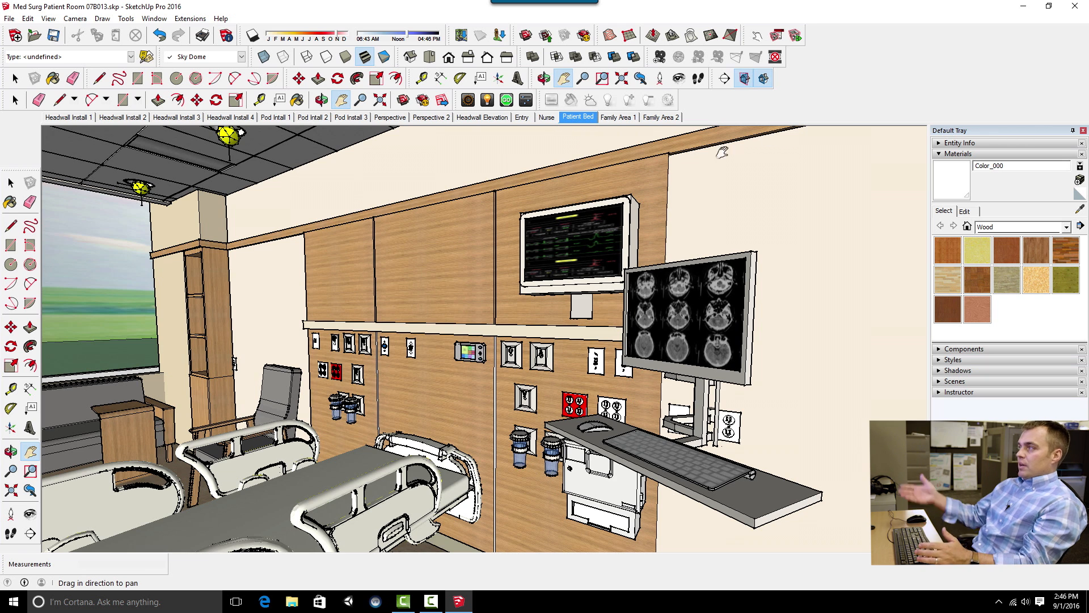
mouse_move(604, 311)
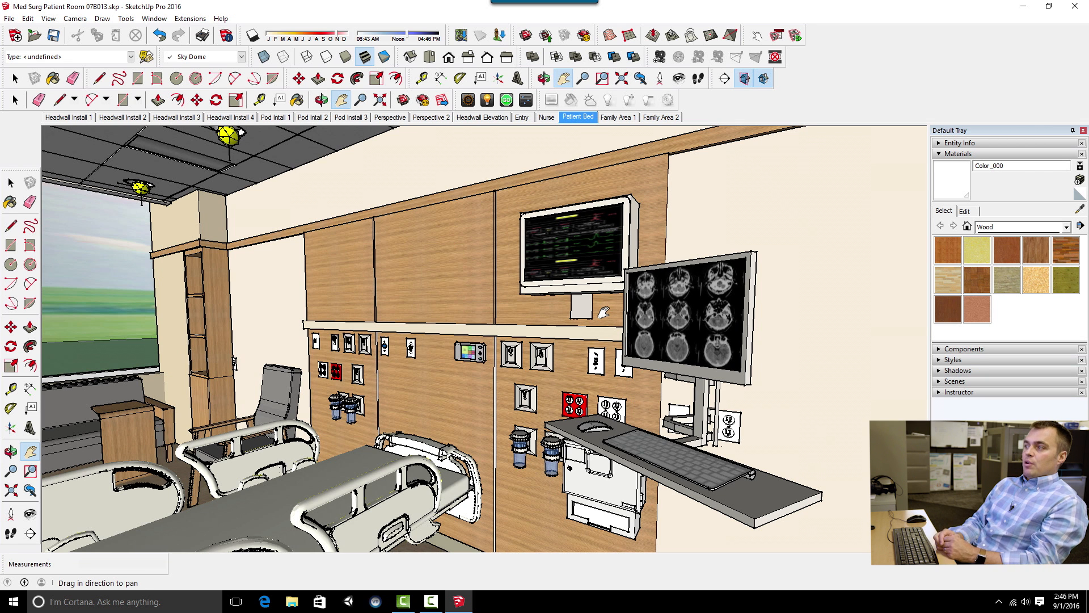